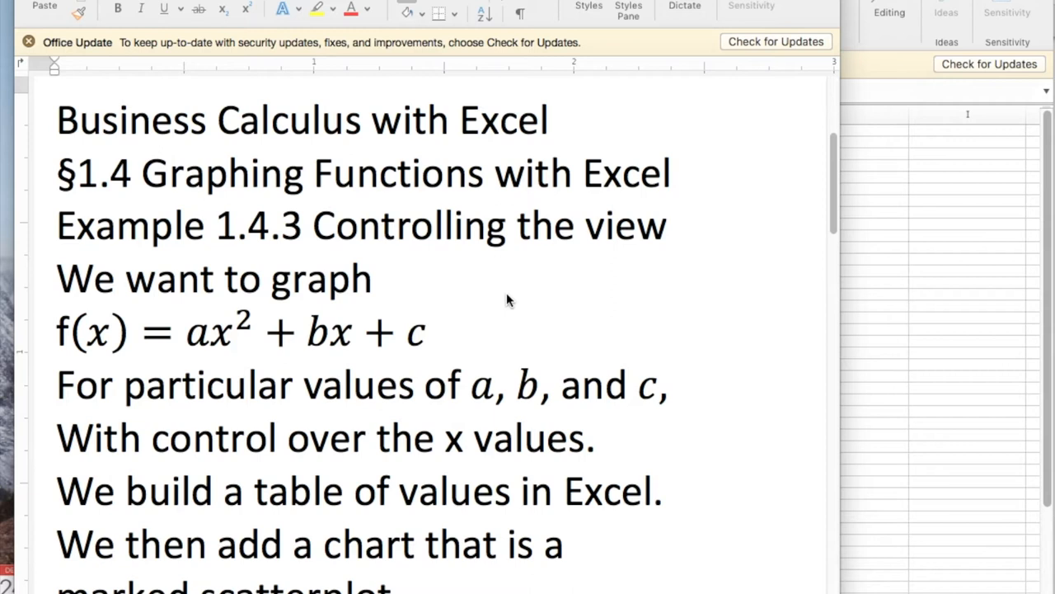
{"action": "mouse_move", "coordinate": [442, 280]}
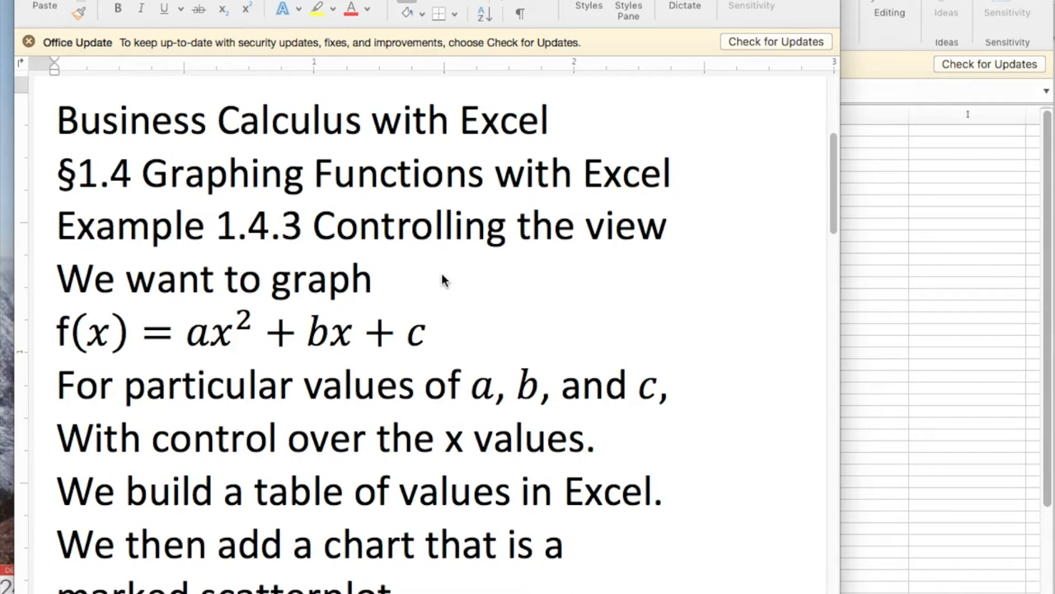
{"action": "mouse_move", "coordinate": [372, 293]}
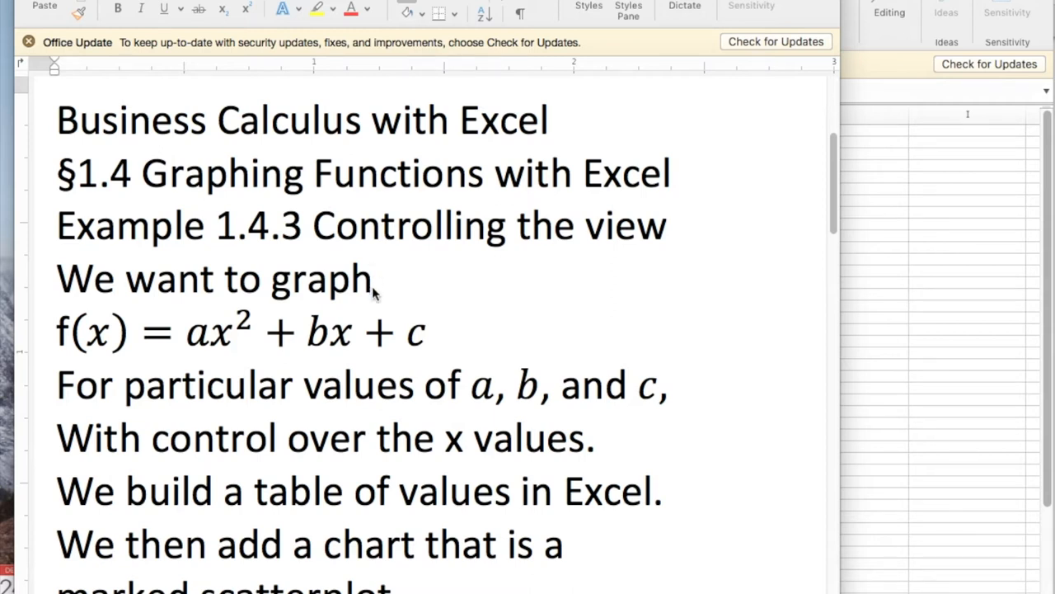
{"action": "mouse_move", "coordinate": [353, 311]}
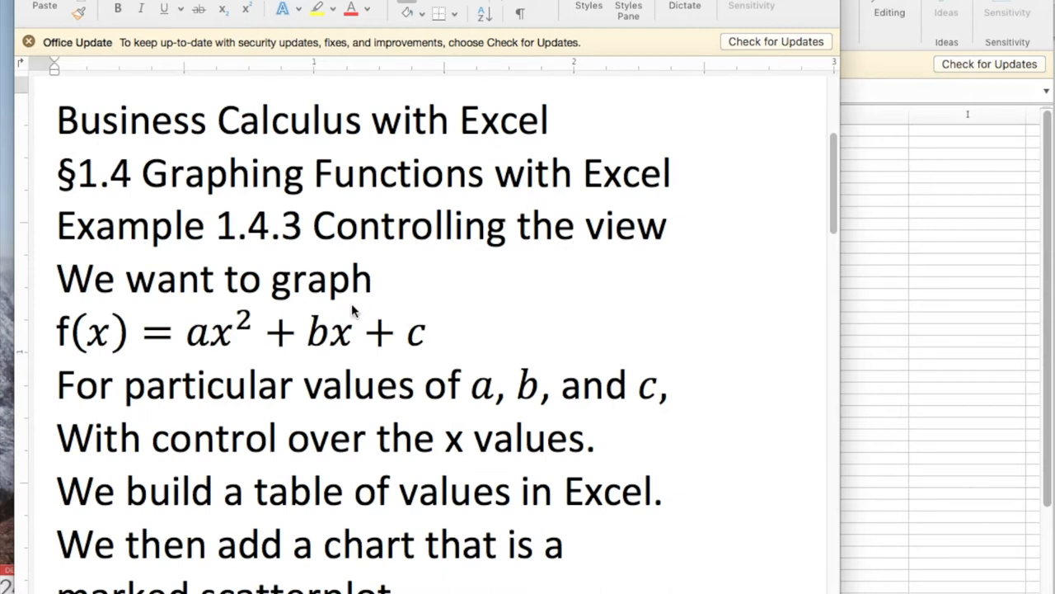
{"action": "mouse_move", "coordinate": [866, 298]}
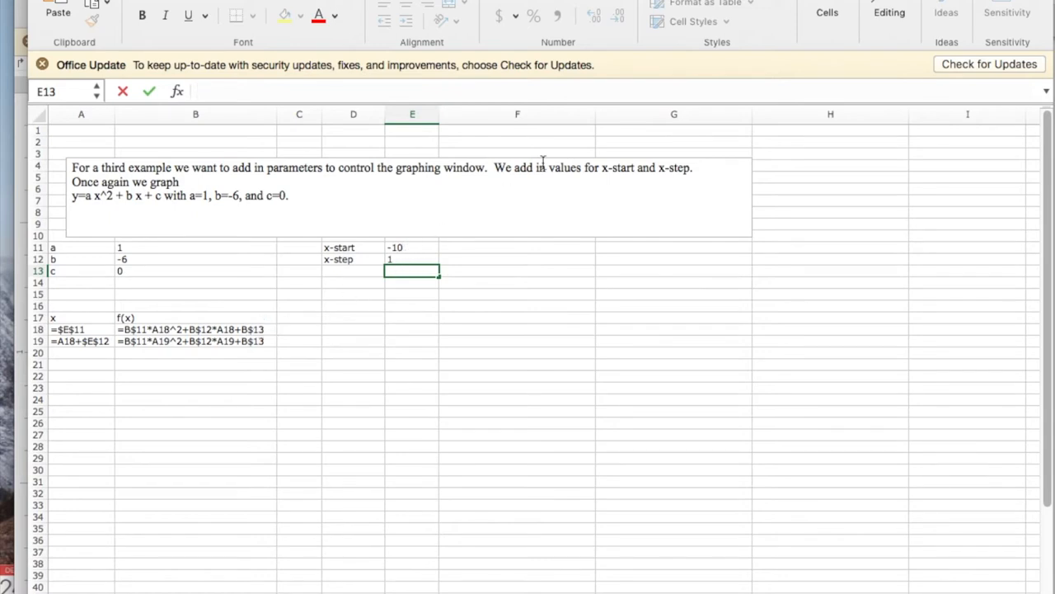
Step: Show the Formulas ribbon and inspect the x and f(x) formulas referencing $E$11 and $E$12
{"action": "left_click", "coordinate": [750, 62]}
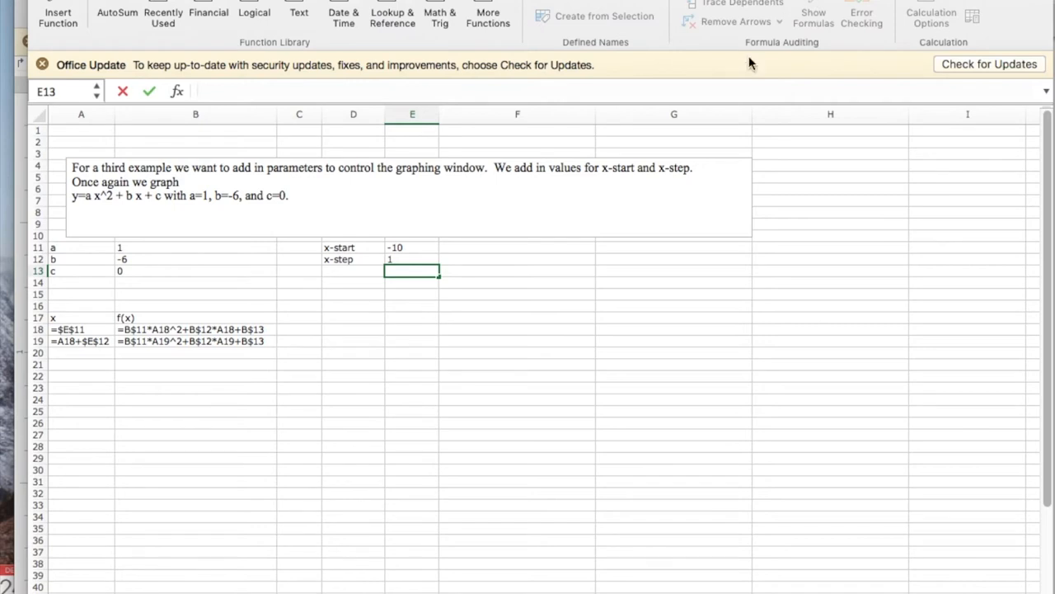
{"action": "left_click", "coordinate": [518, 305]}
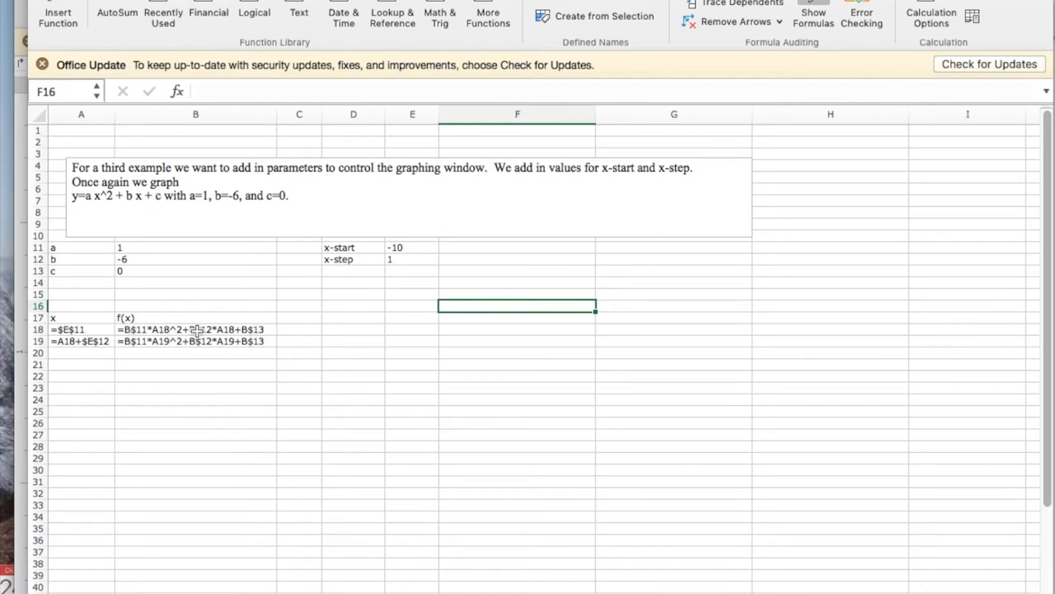
{"action": "mouse_move", "coordinate": [268, 330]}
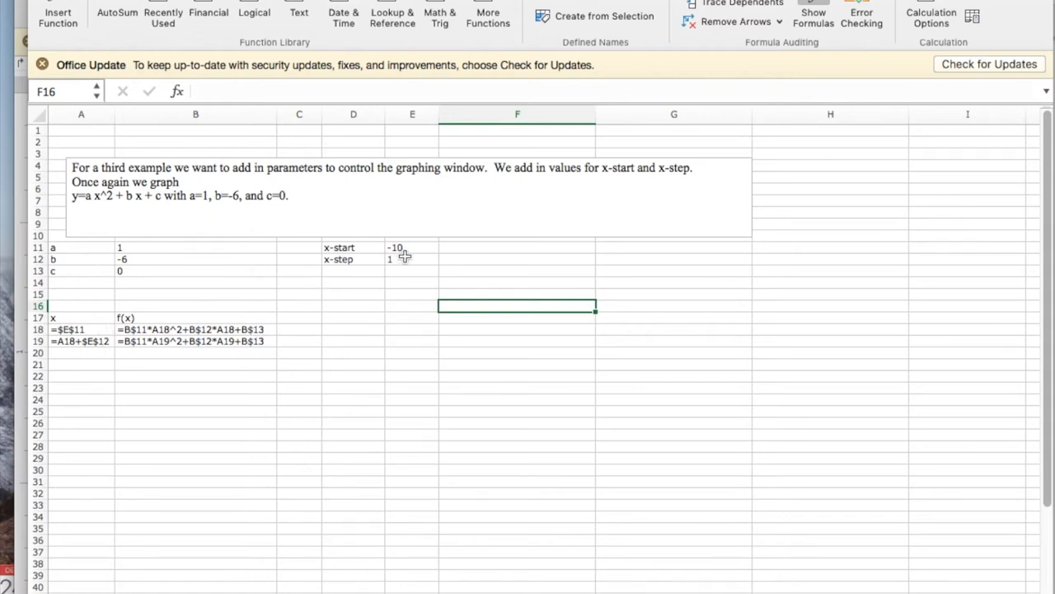
{"action": "mouse_move", "coordinate": [411, 249]}
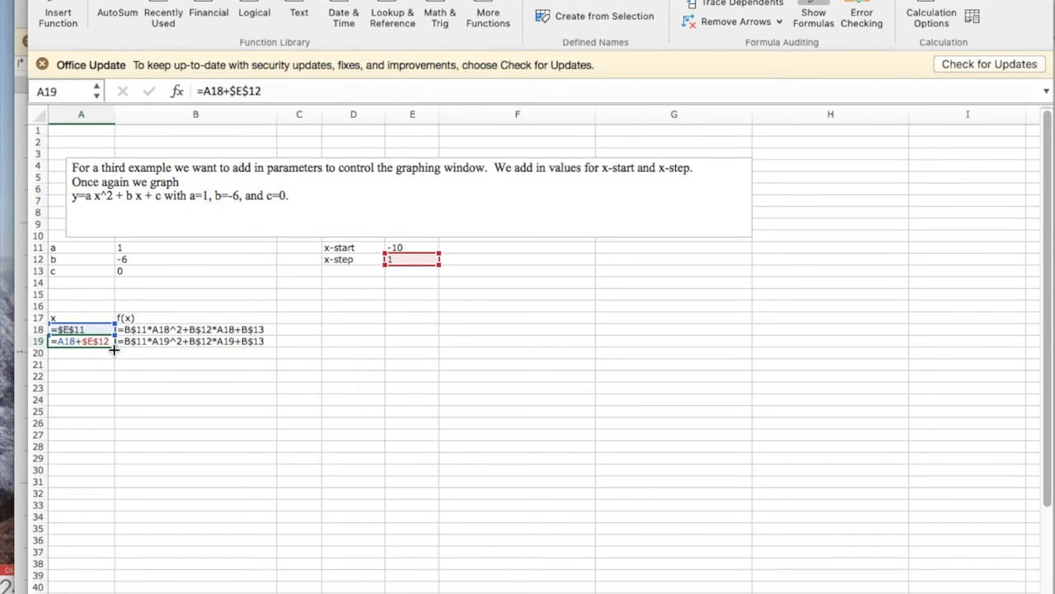
Step: Fill the x and f(x) formulas down to row 35, giving x values from -10 to 7
{"action": "left_click_drag", "start_coordinate": [114, 346], "coordinate": [114, 527]}
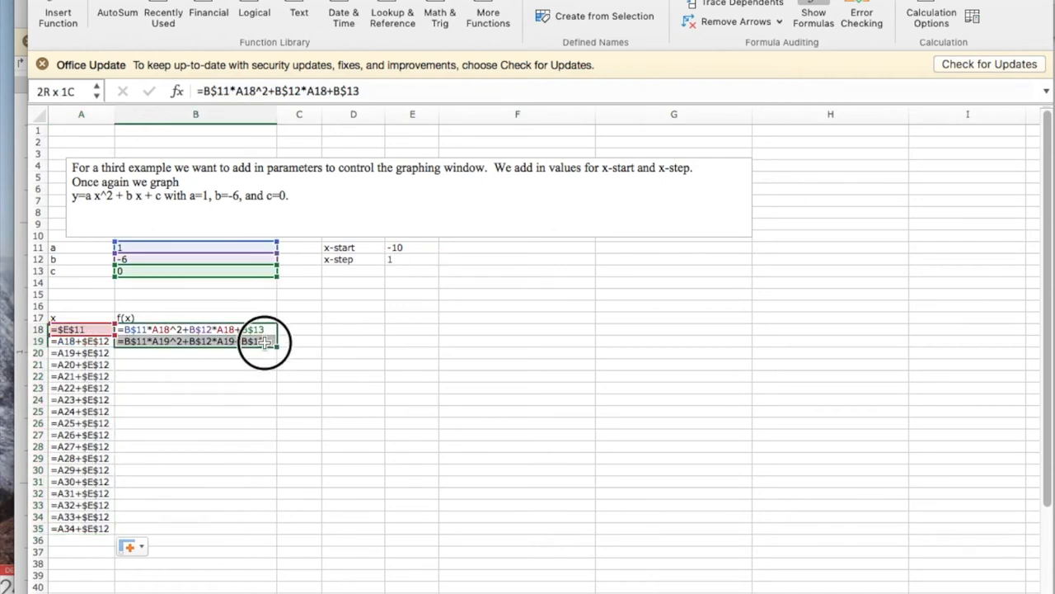
{"action": "left_click_drag", "start_coordinate": [264, 339], "coordinate": [259, 494]}
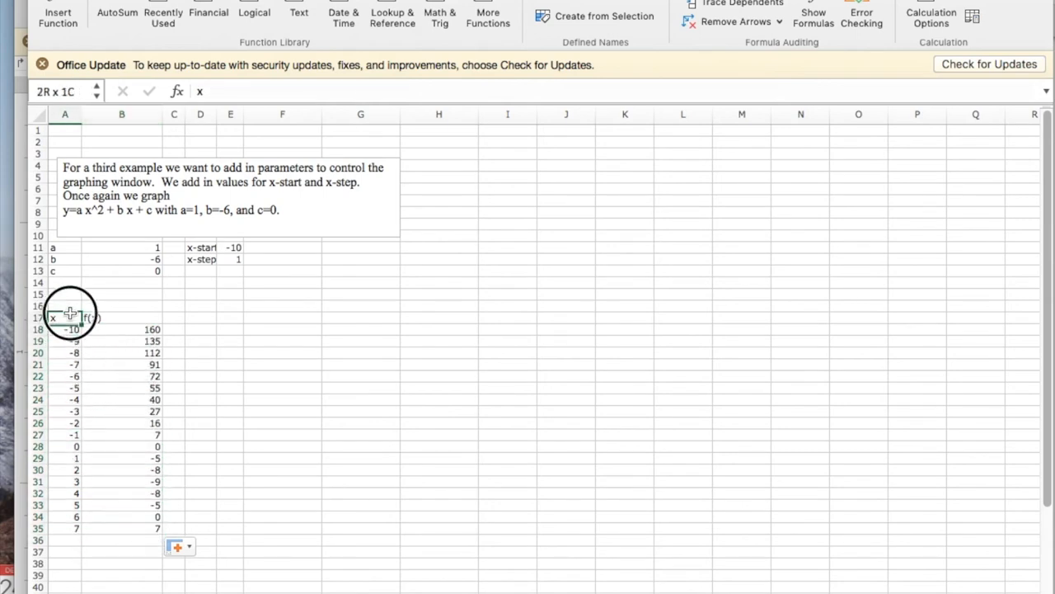
Step: Fill the table down to row 38 so x reaches 10
{"action": "left_click", "coordinate": [65, 316]}
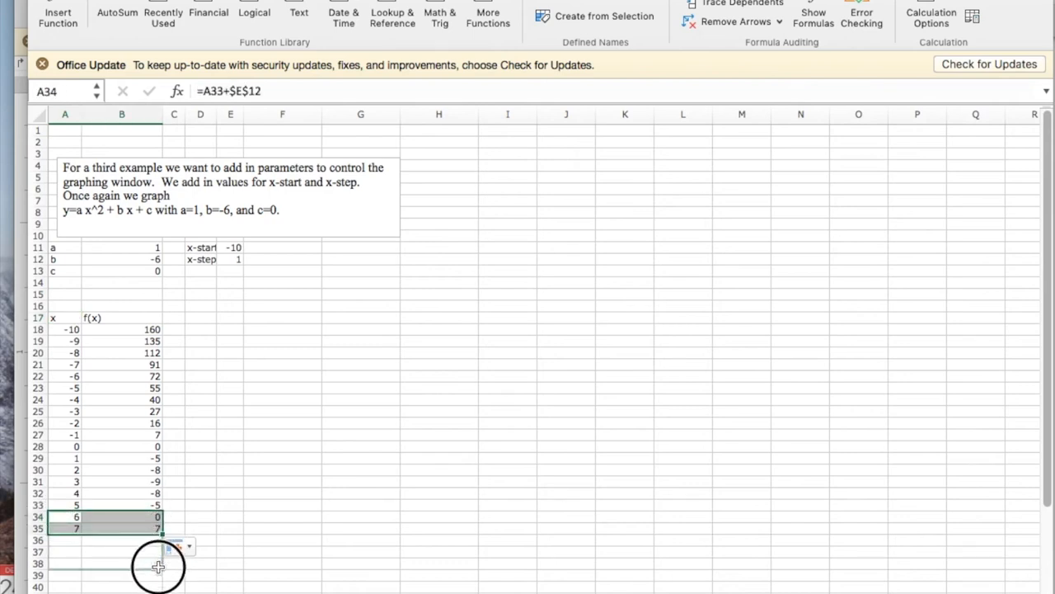
{"action": "left_click_drag", "start_coordinate": [158, 544], "coordinate": [137, 564]}
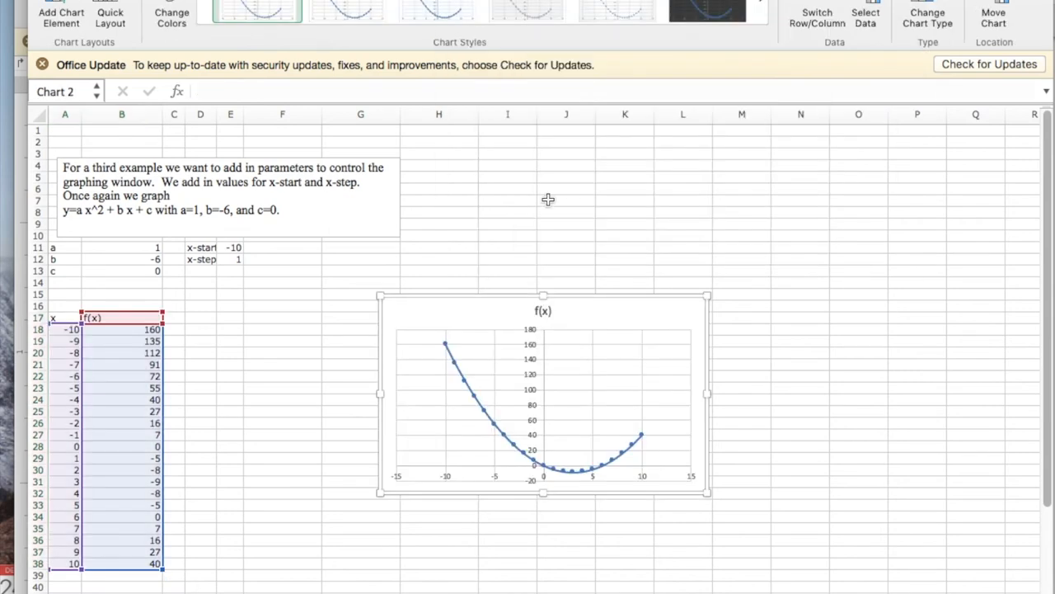
Step: Move the chart beside the table and select the x-start cell to change it to 0
{"action": "left_click_drag", "start_coordinate": [544, 394], "coordinate": [338, 437]}
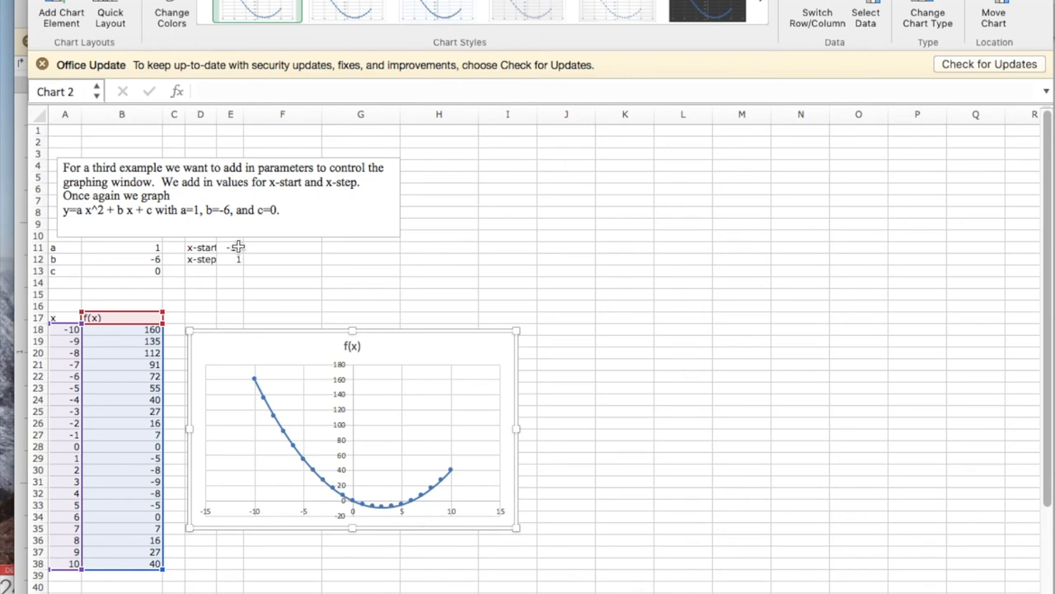
{"action": "left_click", "coordinate": [231, 247]}
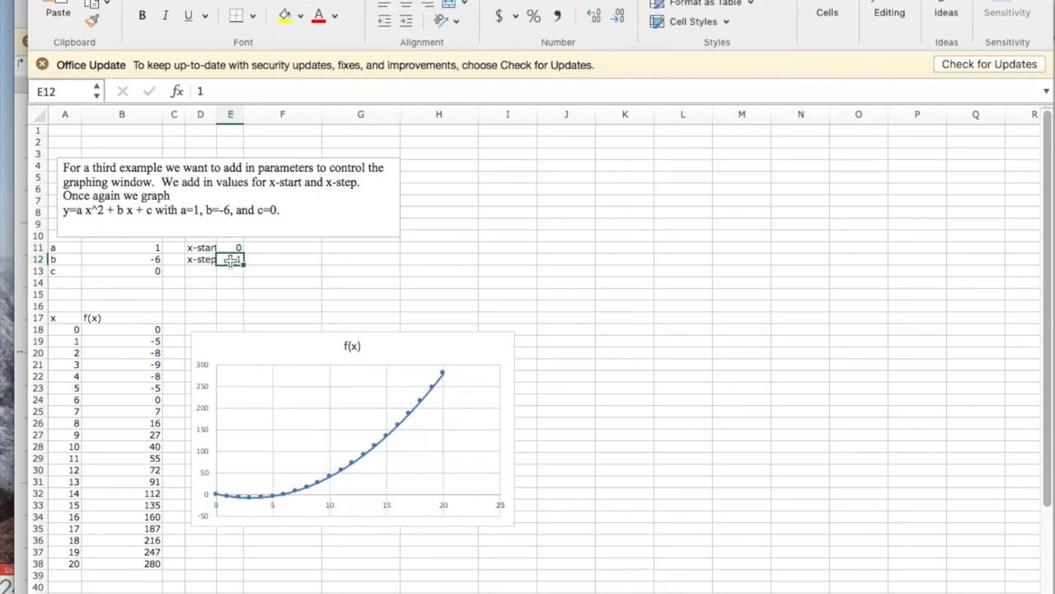
Step: Enter 0.25 as the x-step so the table runs x from 0 to 5
{"action": "type", "text": "0.25"}
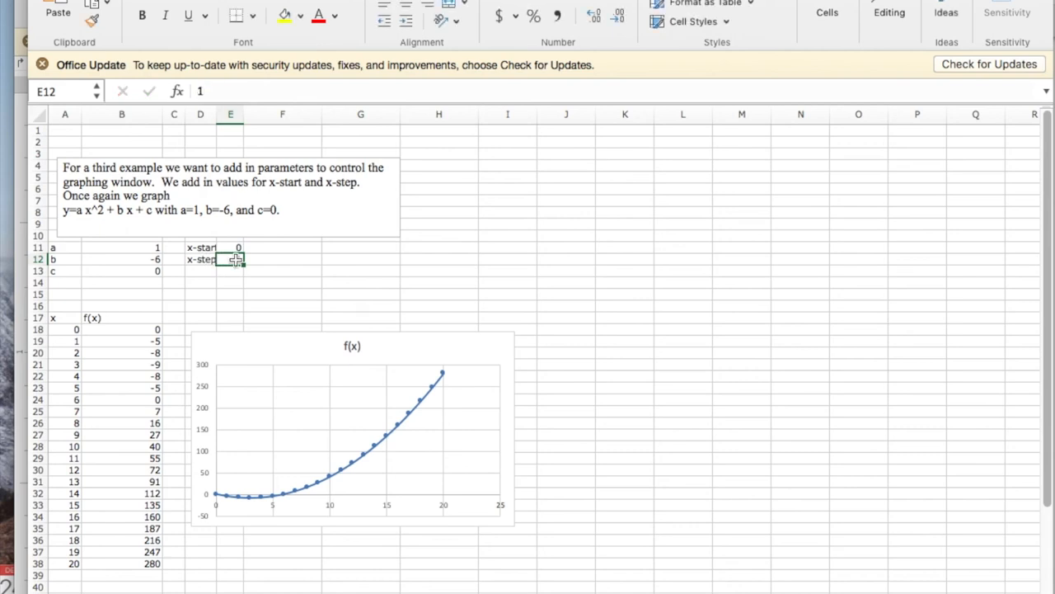
{"action": "type", "text": "0.25"}
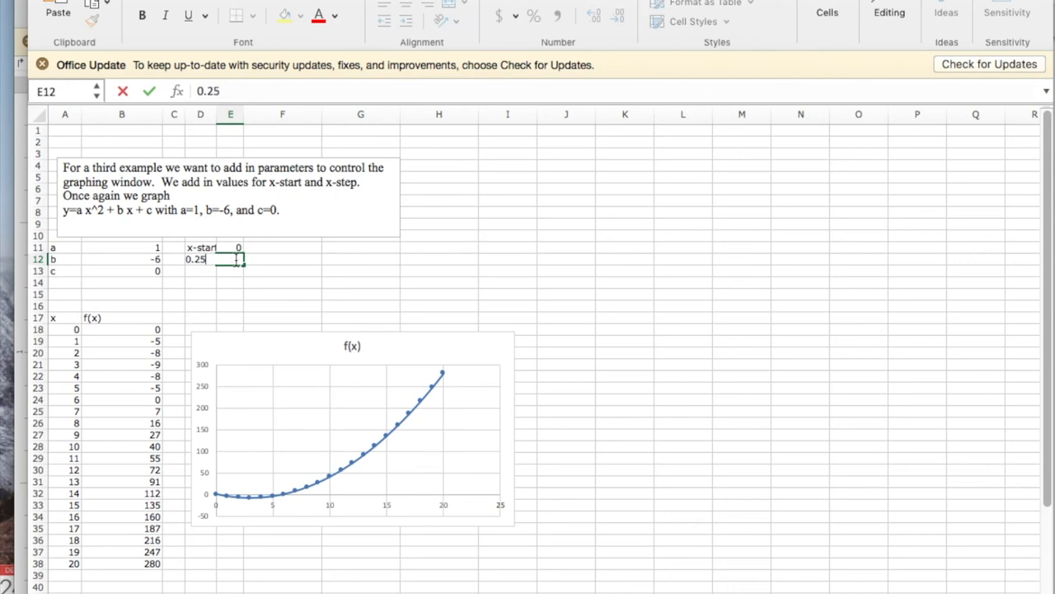
{"action": "key", "text": "Return"}
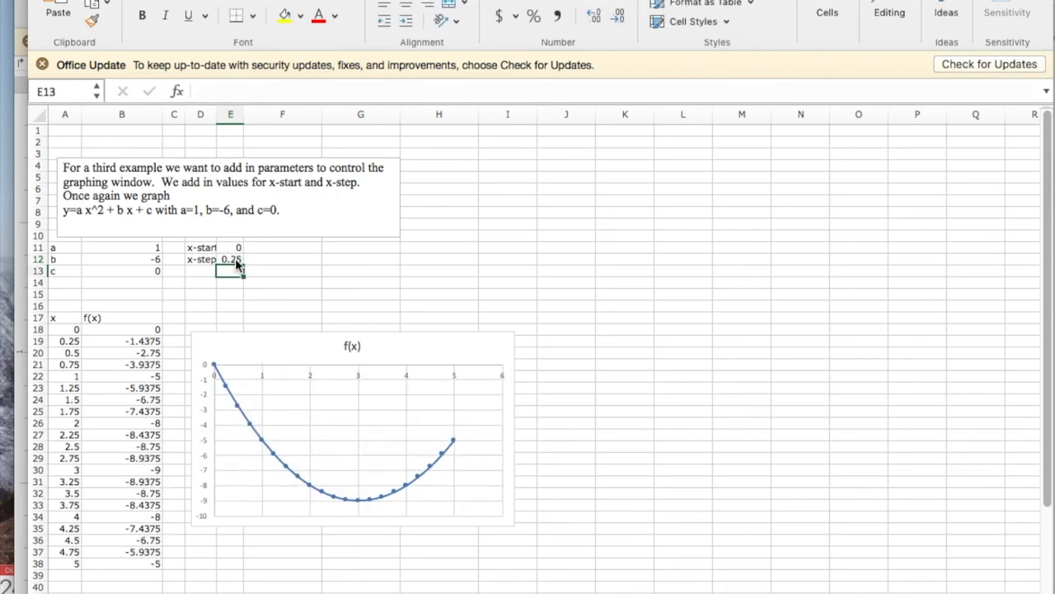
{"action": "mouse_move", "coordinate": [270, 461]}
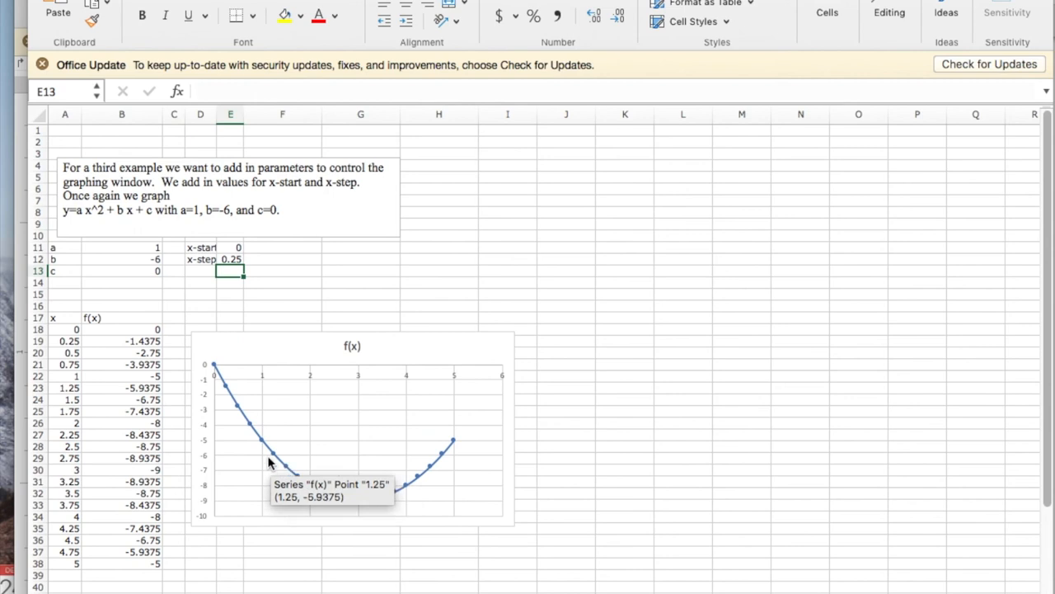
{"action": "mouse_move", "coordinate": [227, 383]}
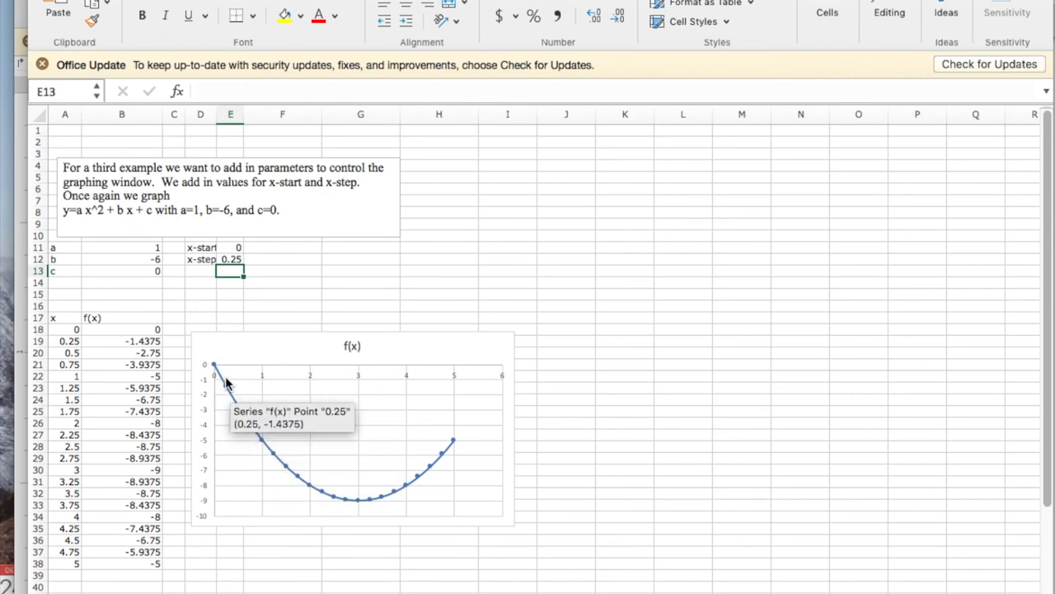
{"action": "mouse_move", "coordinate": [231, 270]}
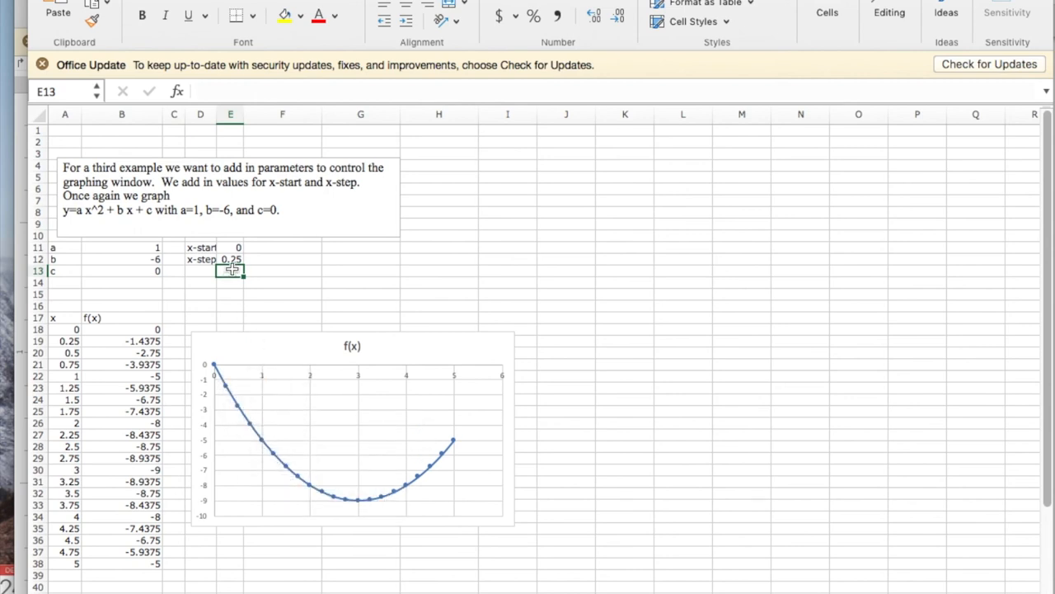
Step: Enter 0.05 as the x-step so the table spans x from 0 to 1
{"action": "left_click", "coordinate": [230, 259]}
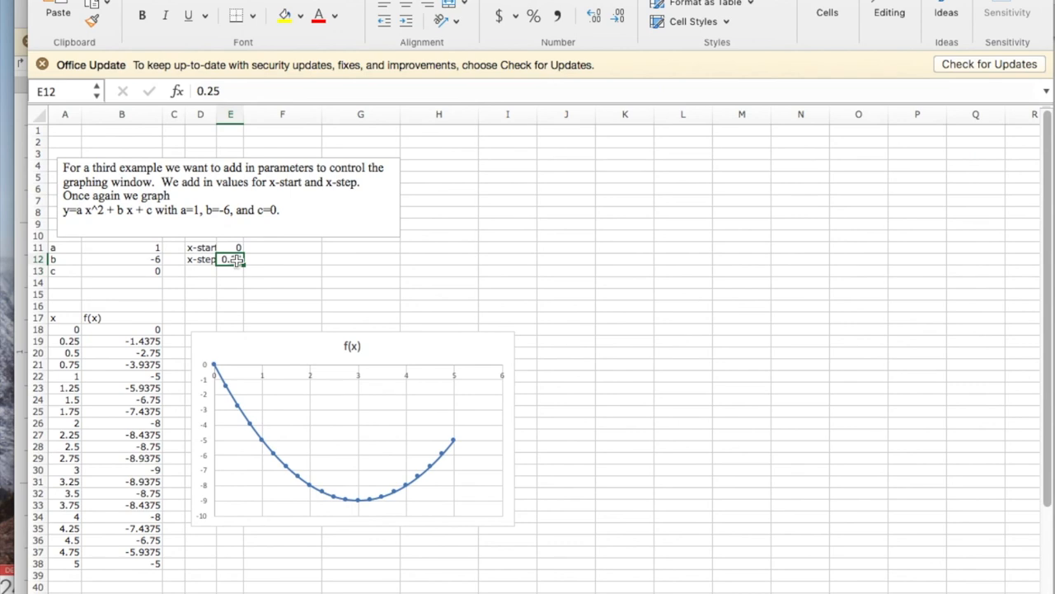
{"action": "type", "text": "0.0"}
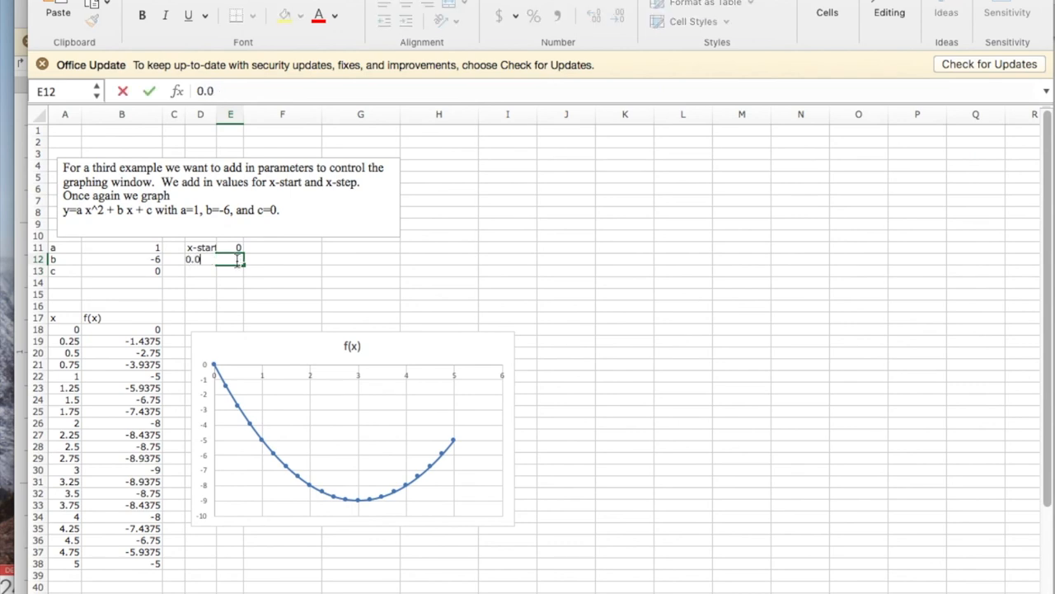
{"action": "key", "text": "Return"}
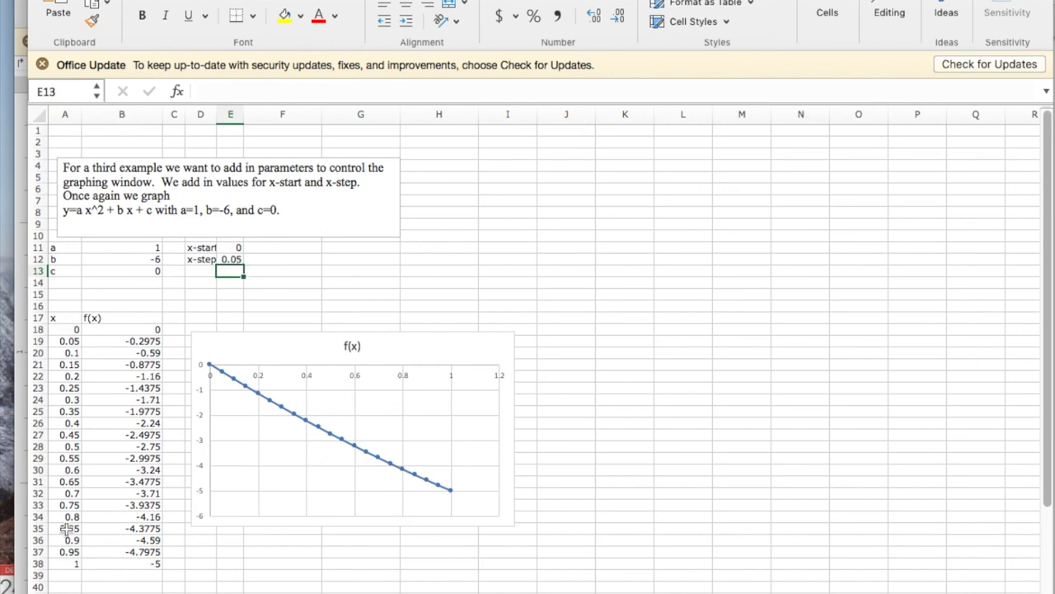
Step: Reset x-start to -10, restoring the table from -10 upward
{"action": "left_click", "coordinate": [232, 248]}
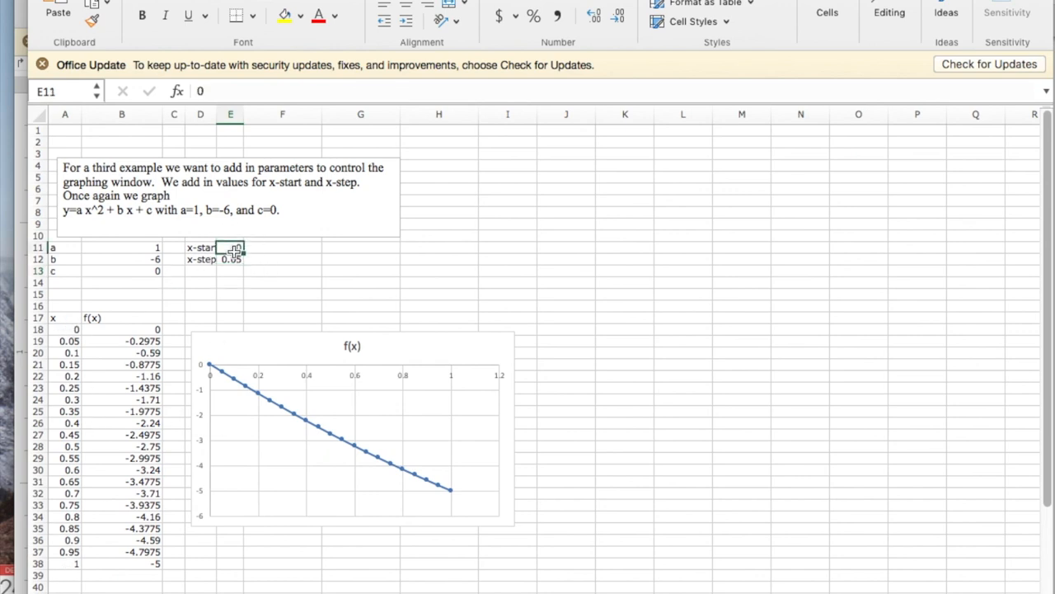
{"action": "type", "text": "-10"}
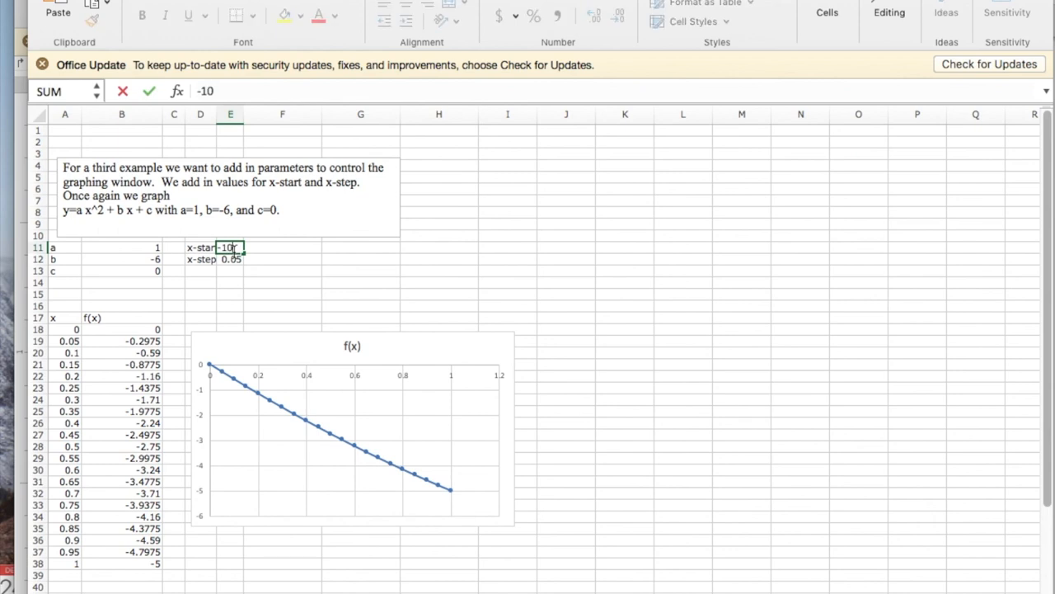
{"action": "key", "text": "Return"}
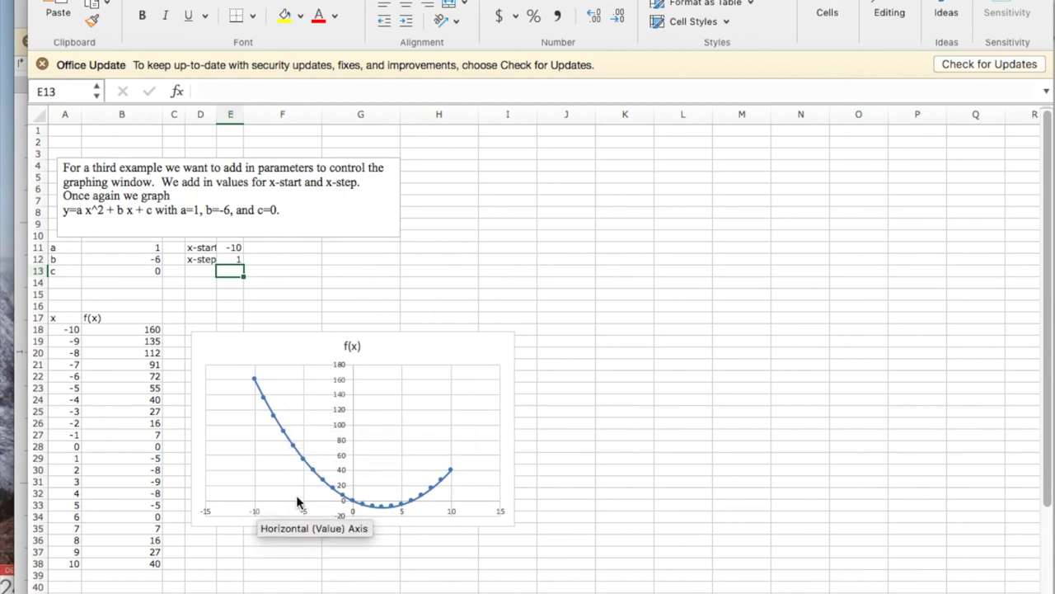
{"action": "mouse_move", "coordinate": [63, 320]}
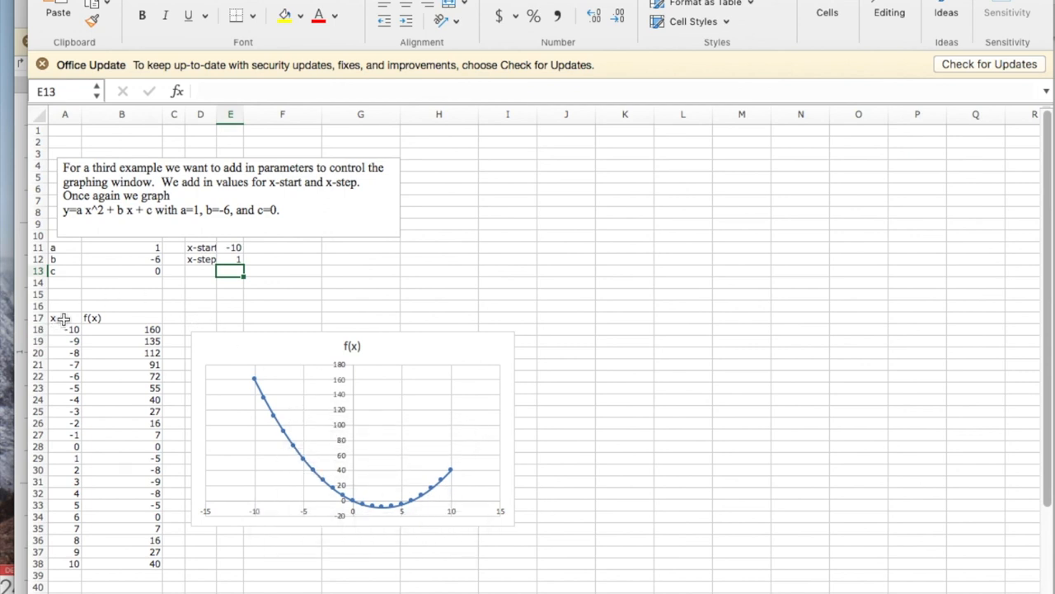